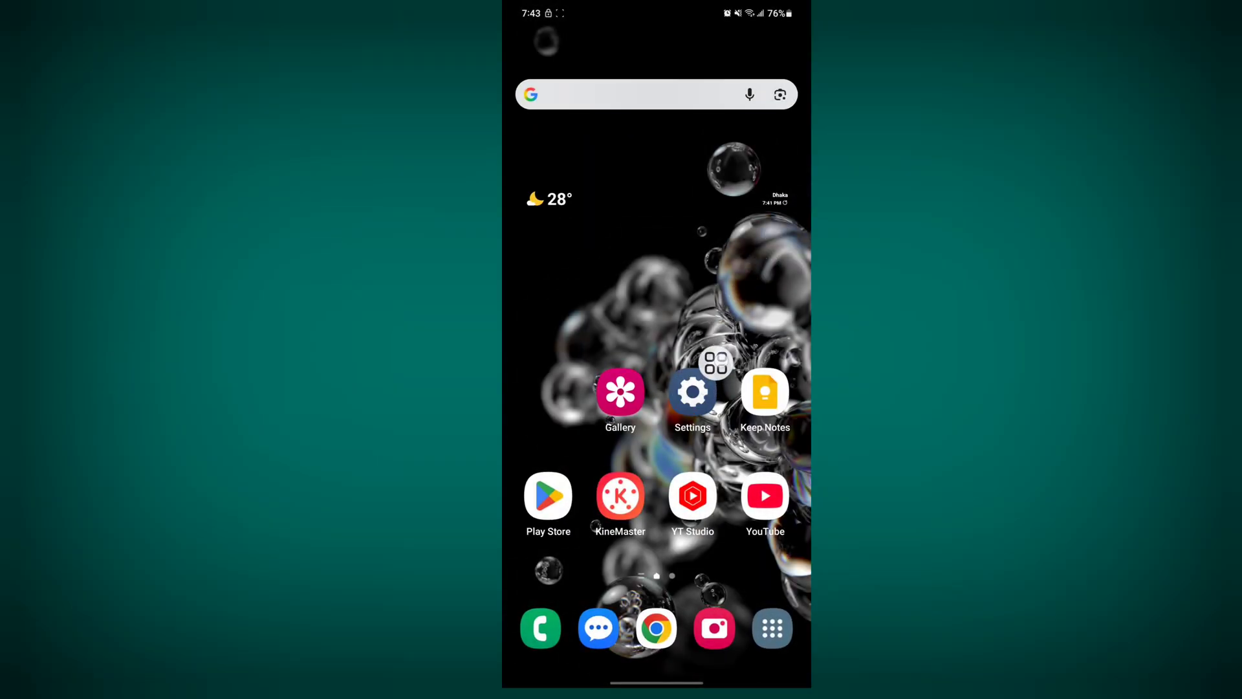
Go from the home screen into Settings and scroll down to the Apps entry.
click(692, 392)
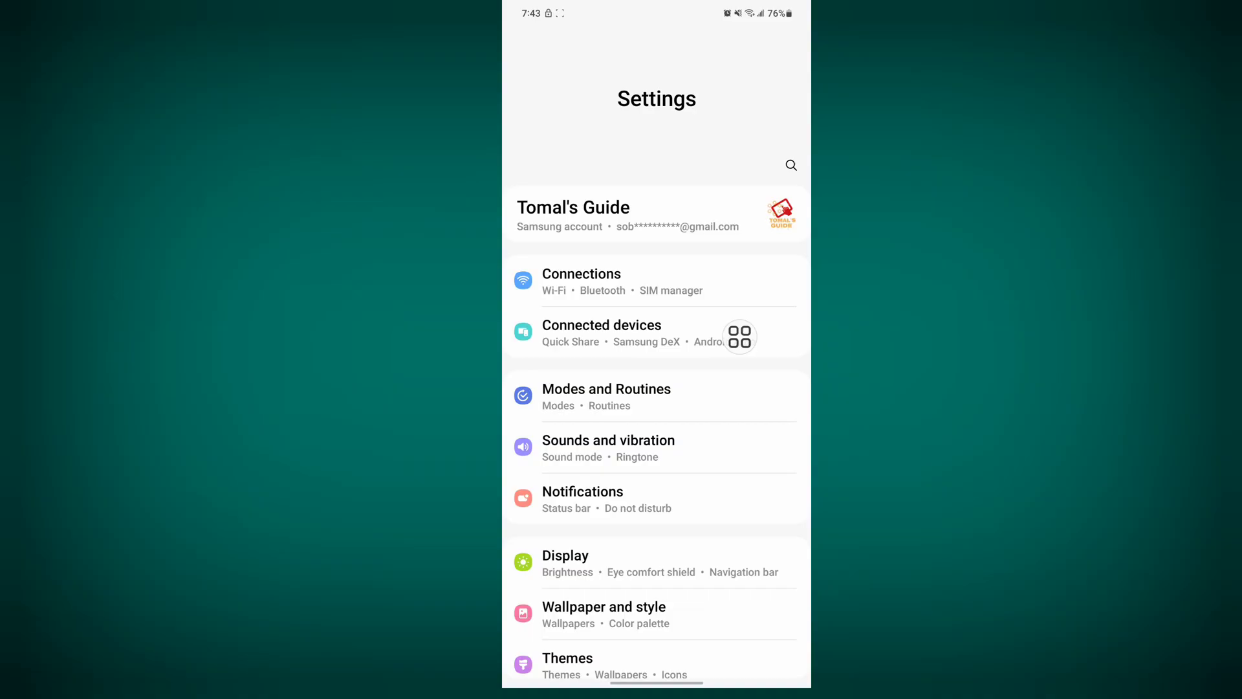
scroll(down, 3)
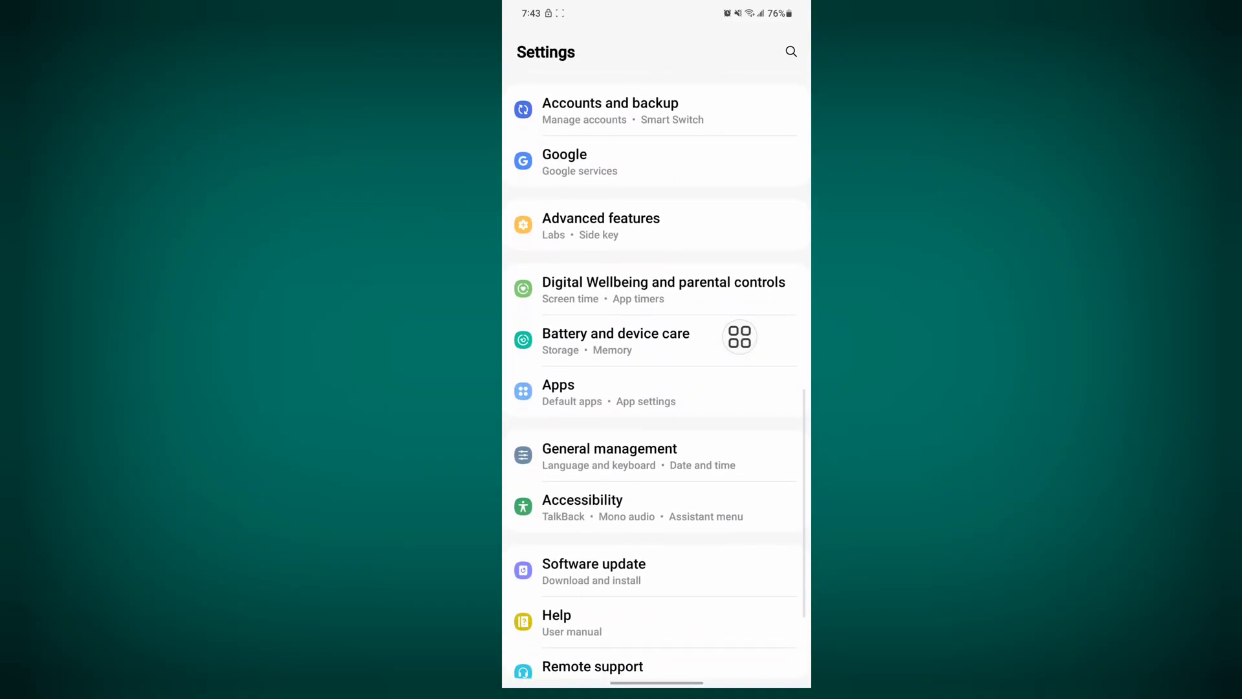
Reset all app preferences from the Apps list's more-options menu and confirm the reset.
click(558, 385)
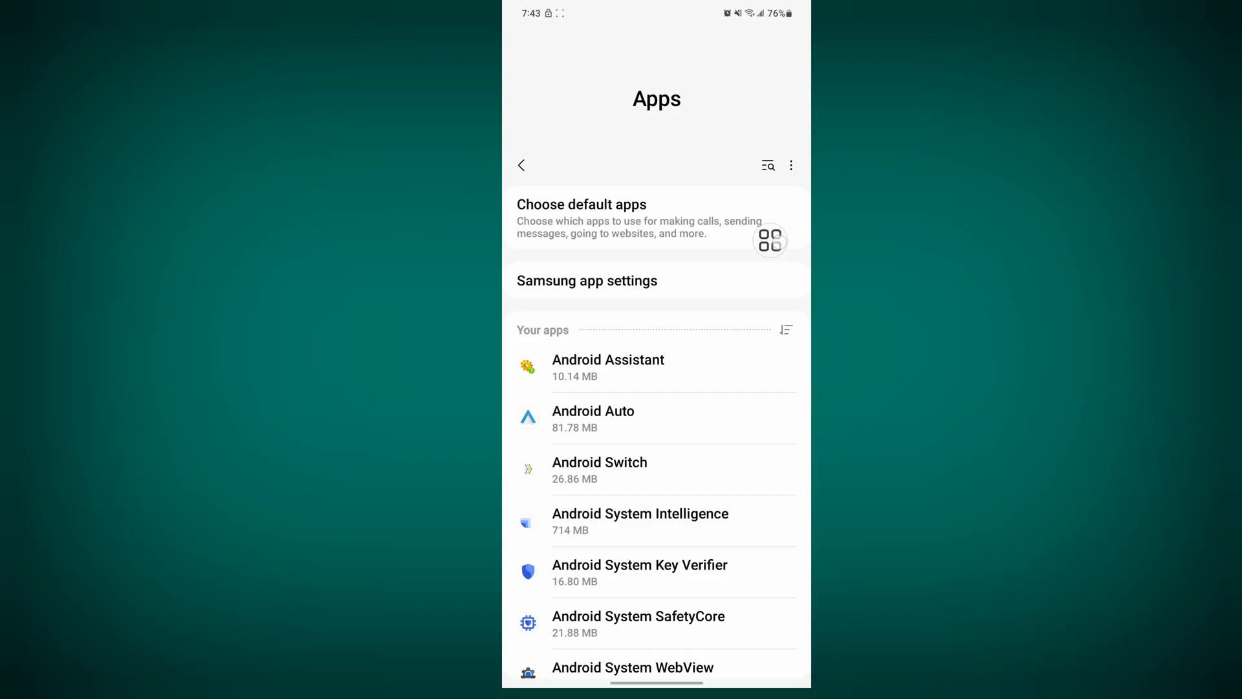
click(791, 165)
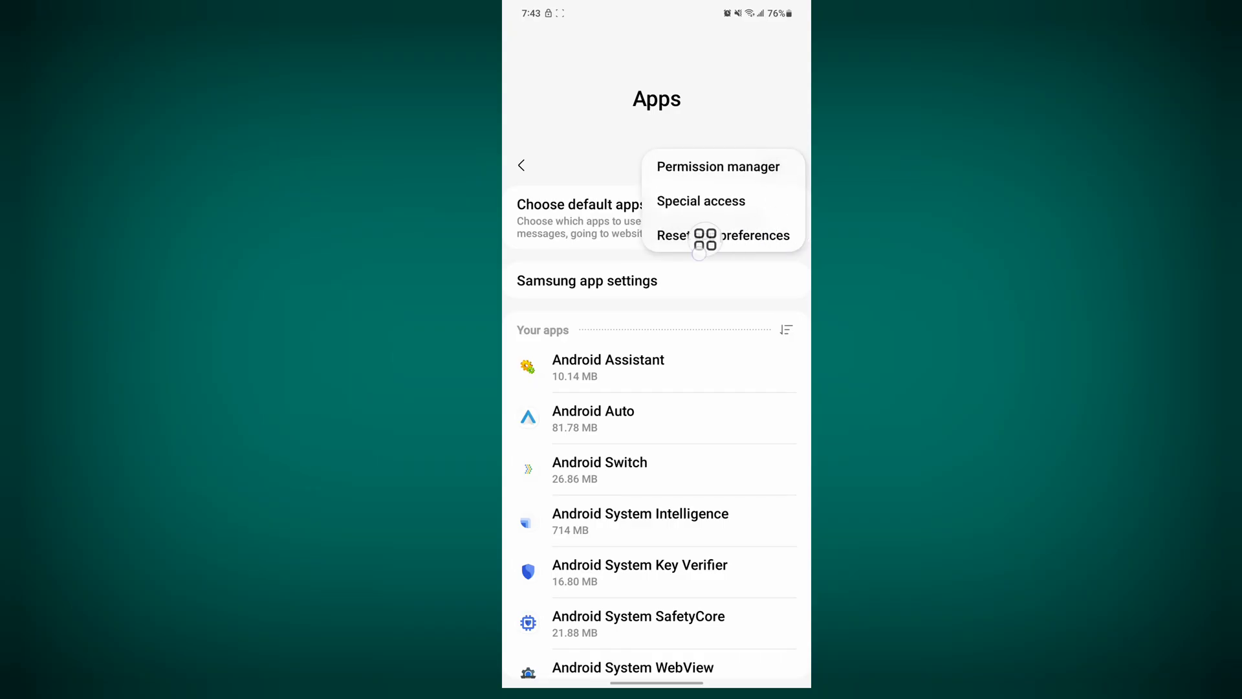
click(723, 234)
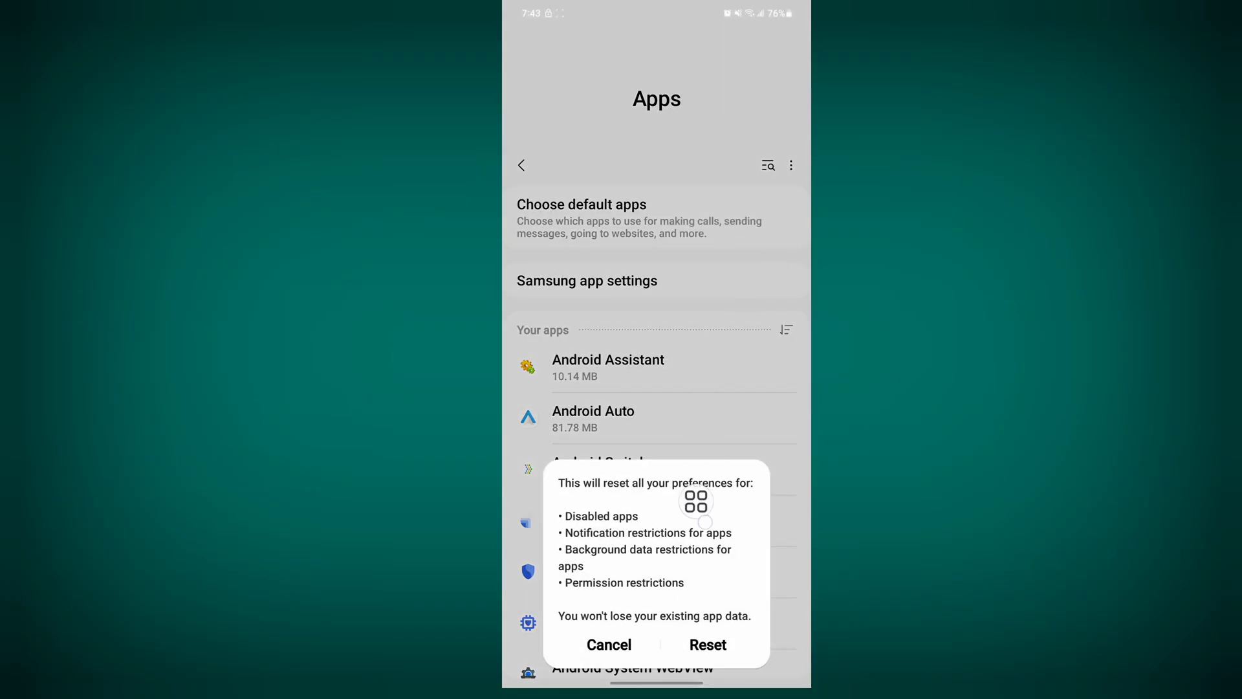
click(608, 644)
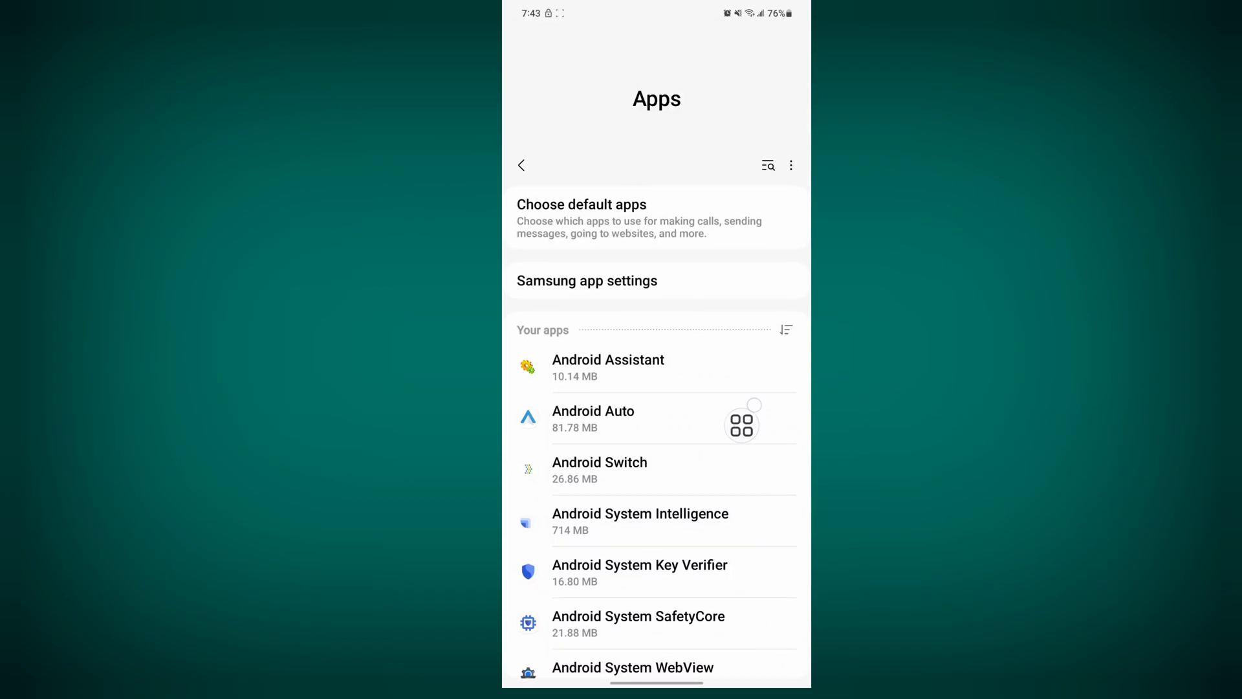
Search the apps for 'play' and bring up the Google Play services app info.
click(769, 165)
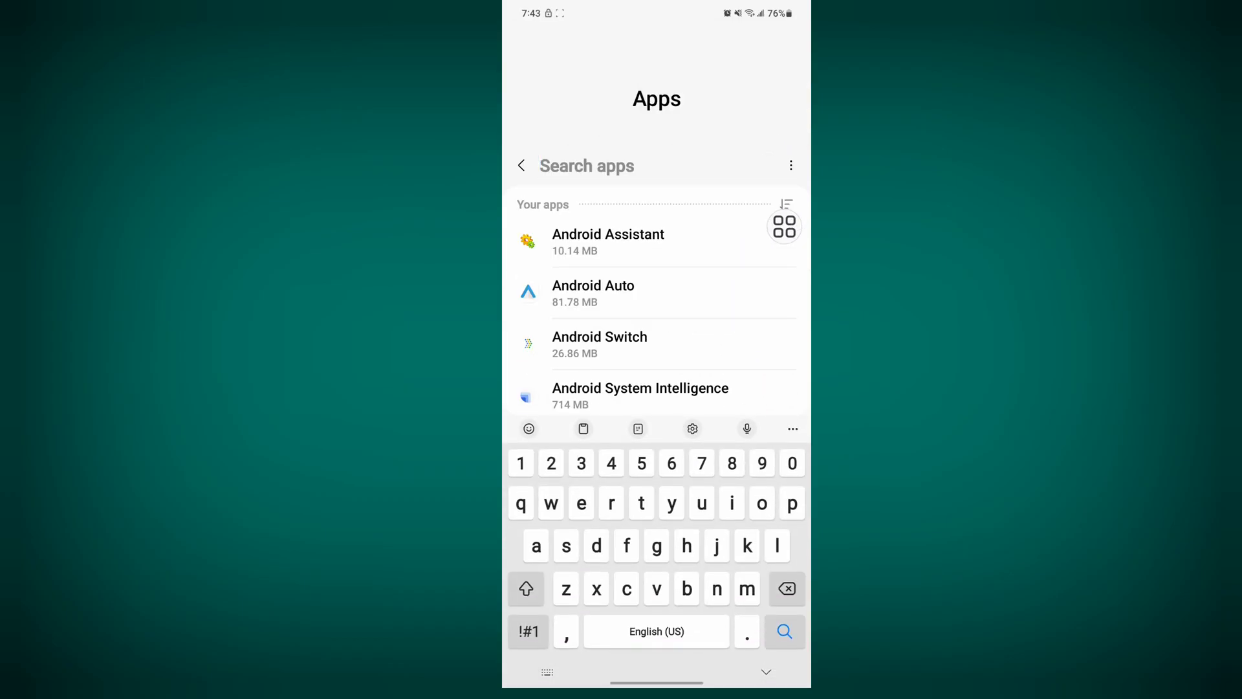
text(play)
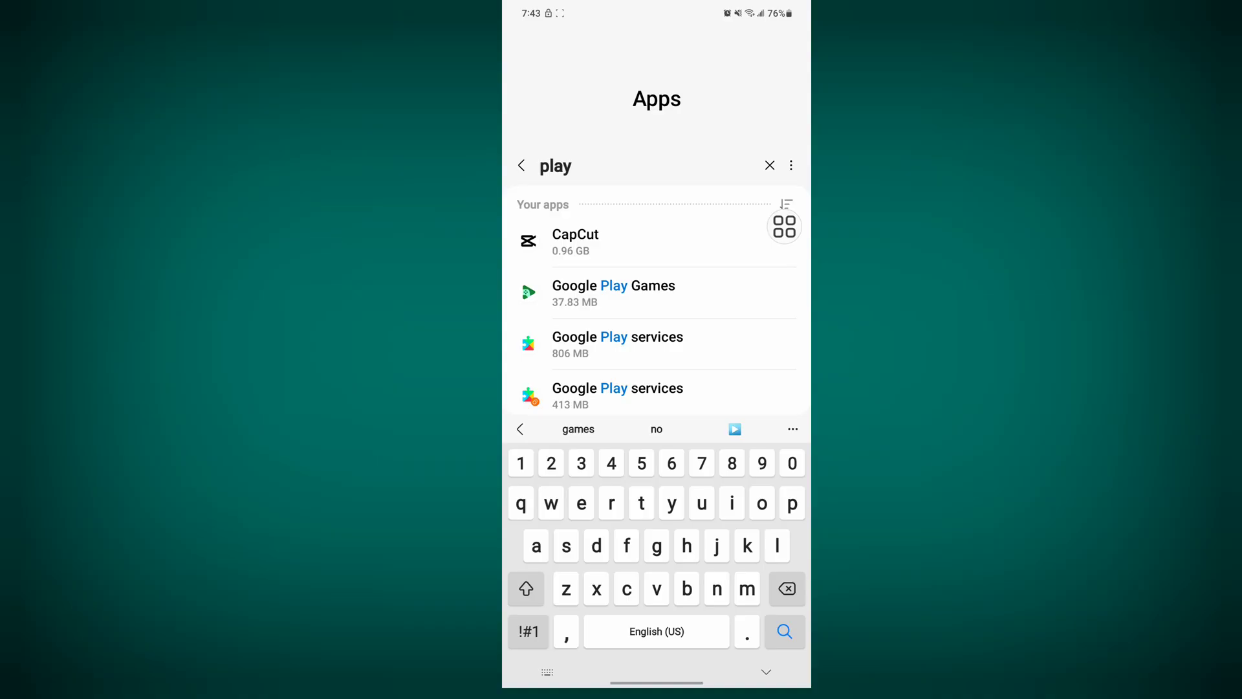
click(618, 344)
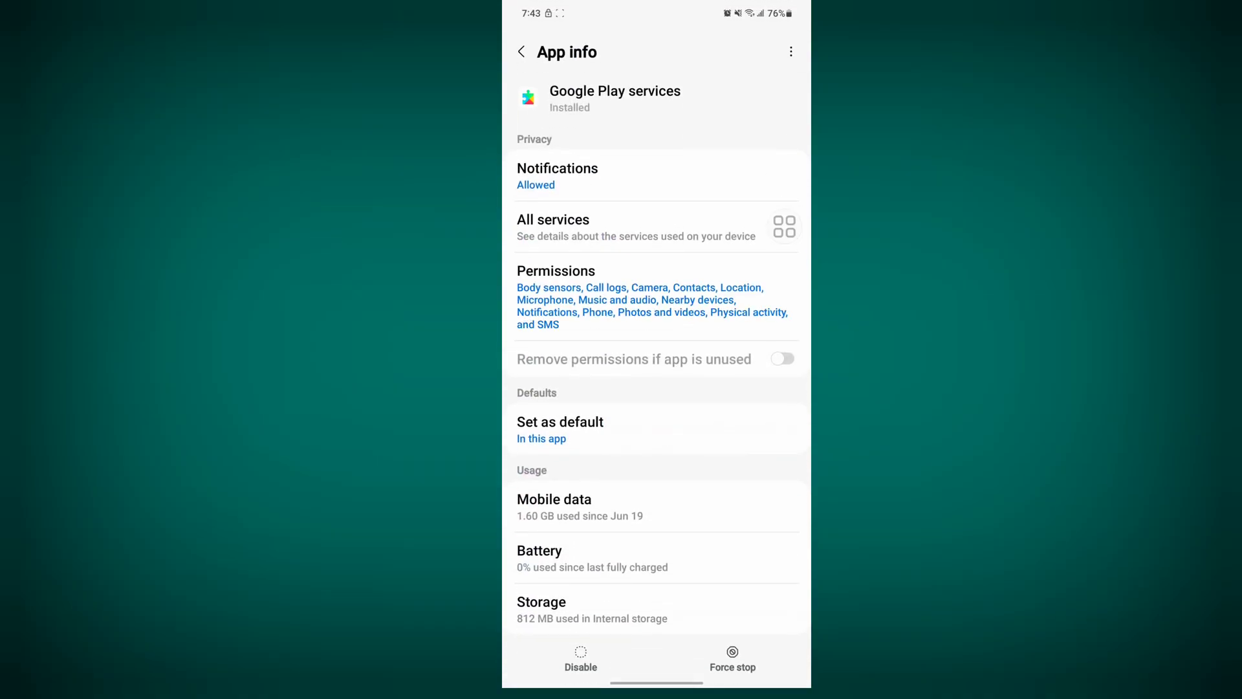
click(732, 652)
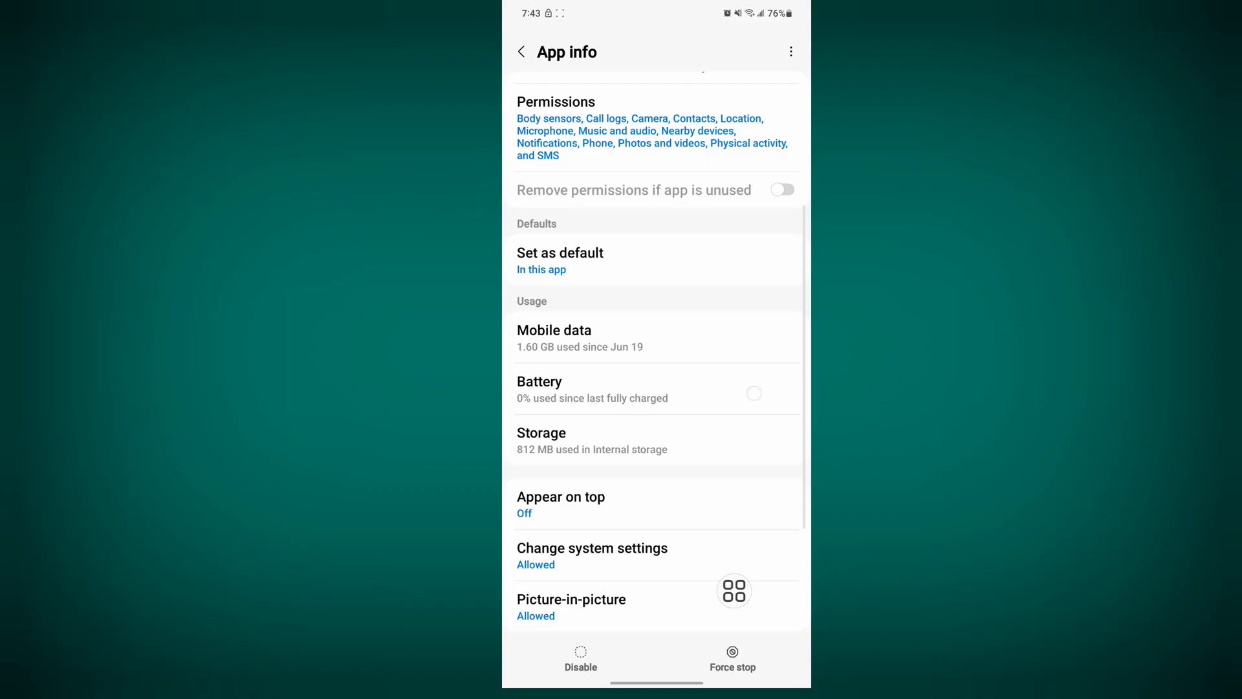
Clear Google Play services' cache under Storage down to 0 B and return home.
click(541, 432)
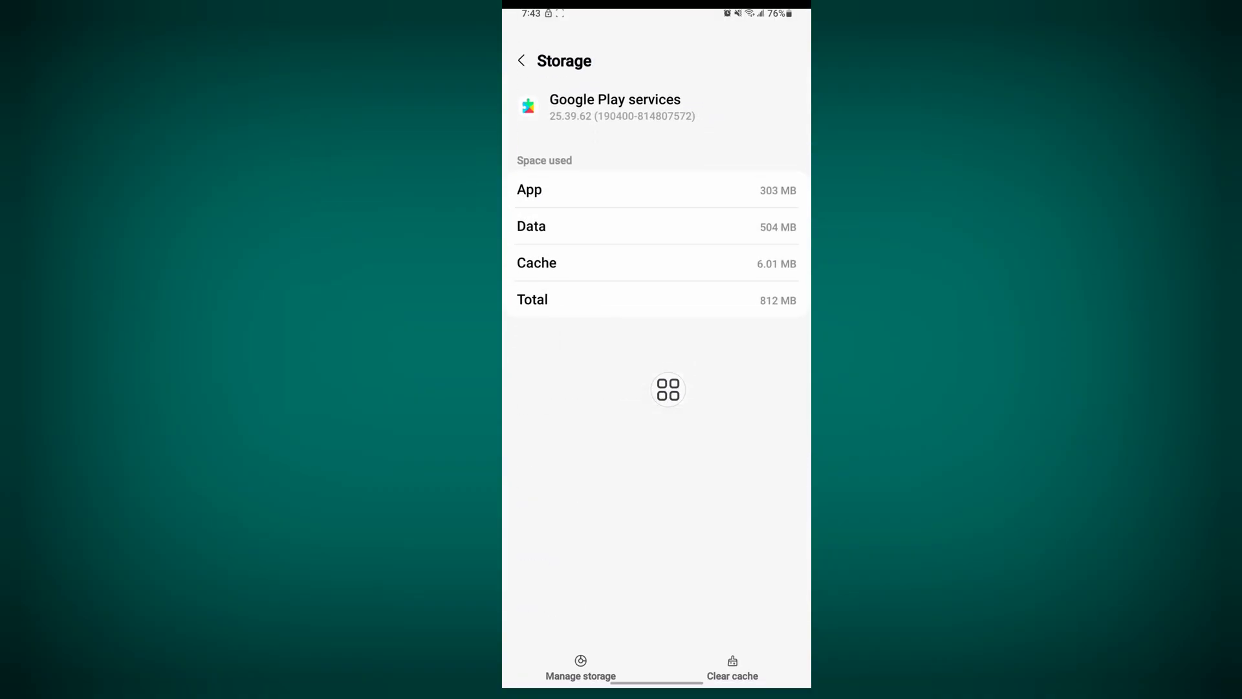
click(732, 667)
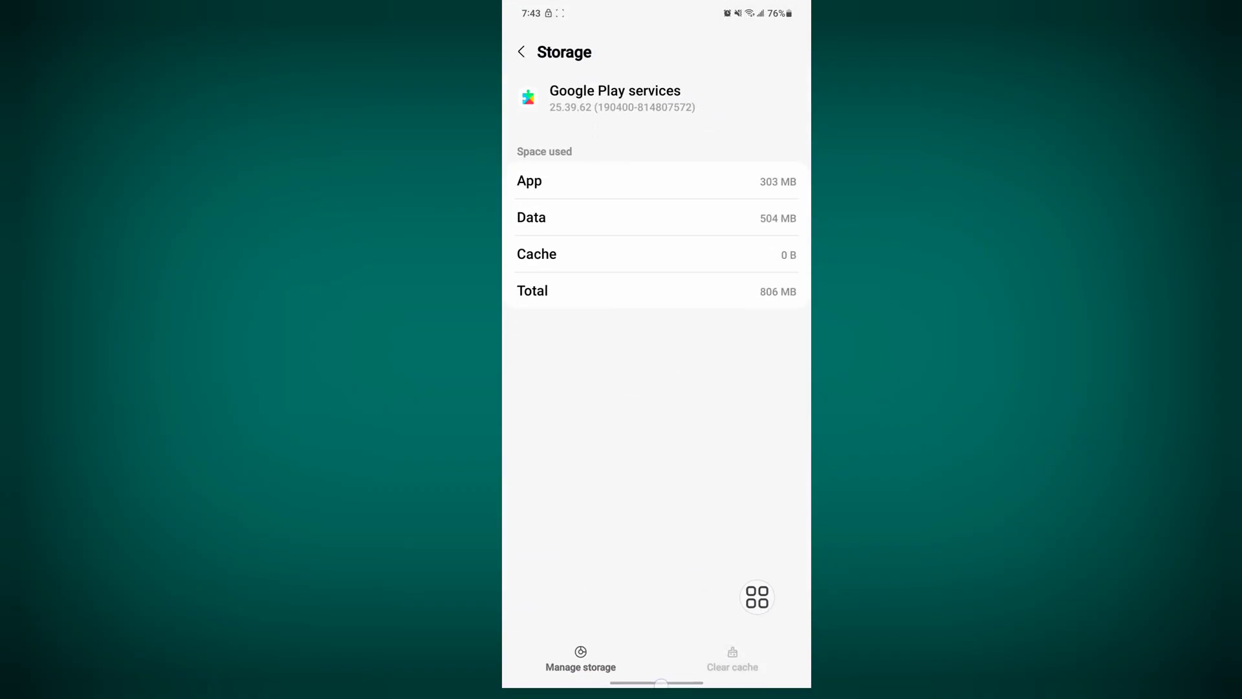
key(HOME)
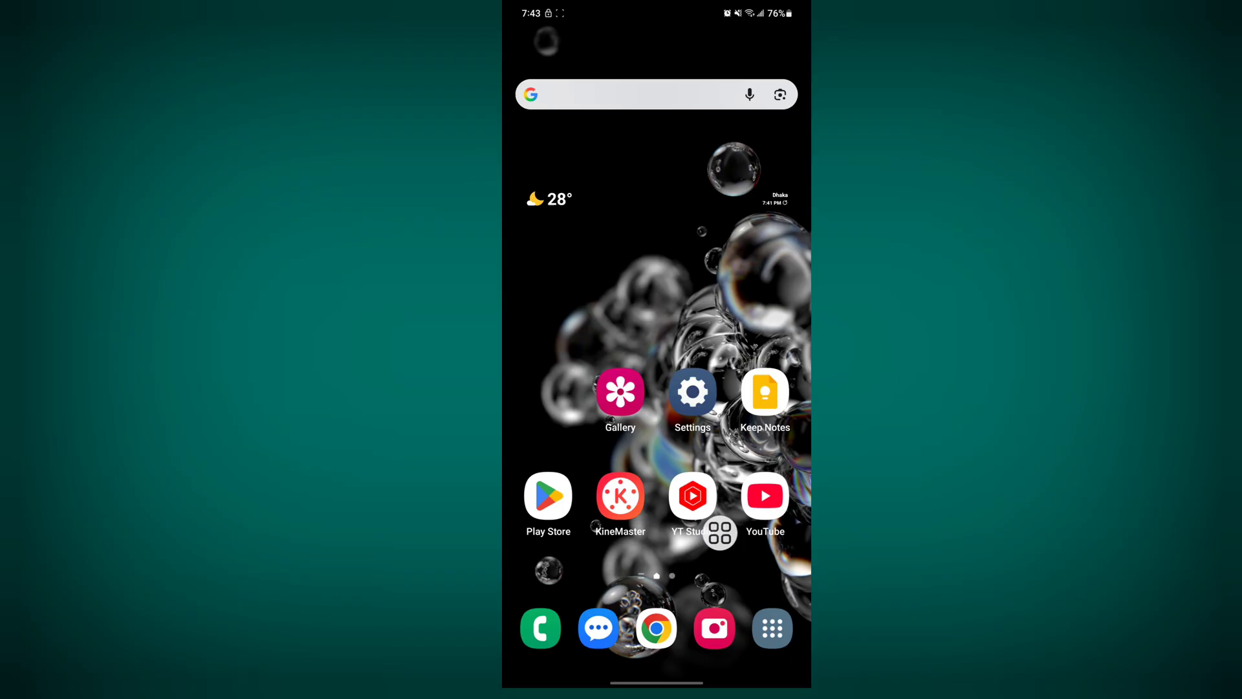
In Chrome, search 'play services' and load the Google Play services (Beta) store page.
click(656, 627)
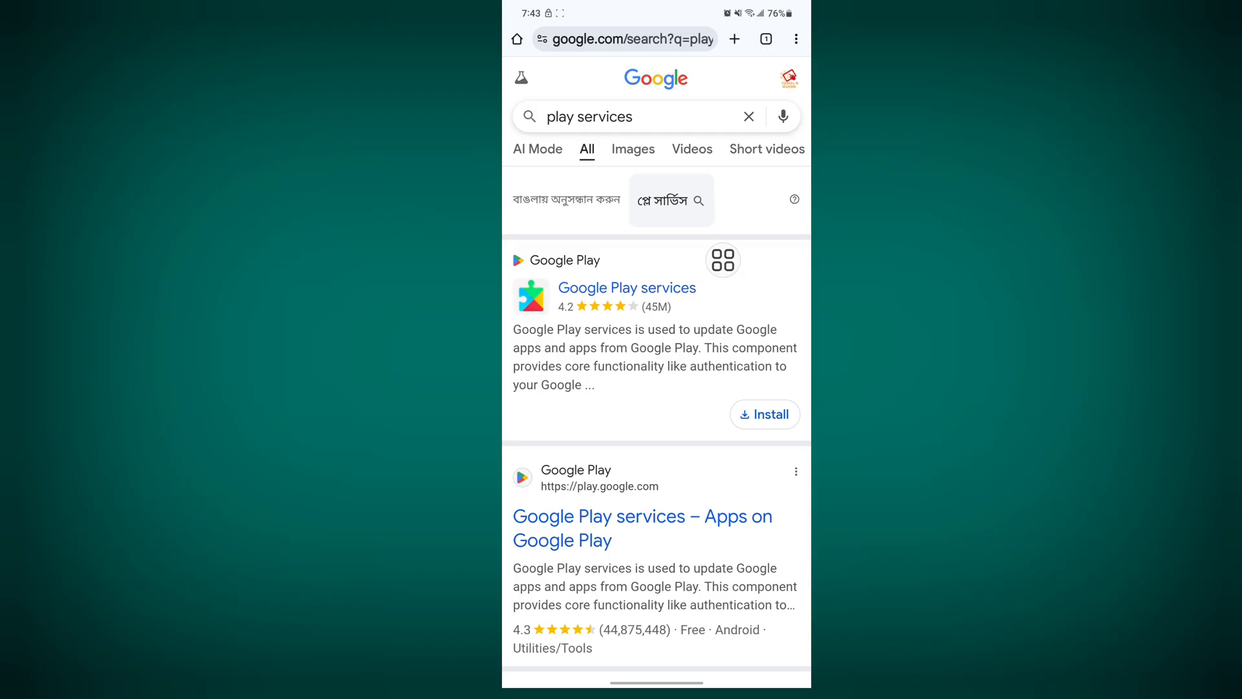
click(628, 287)
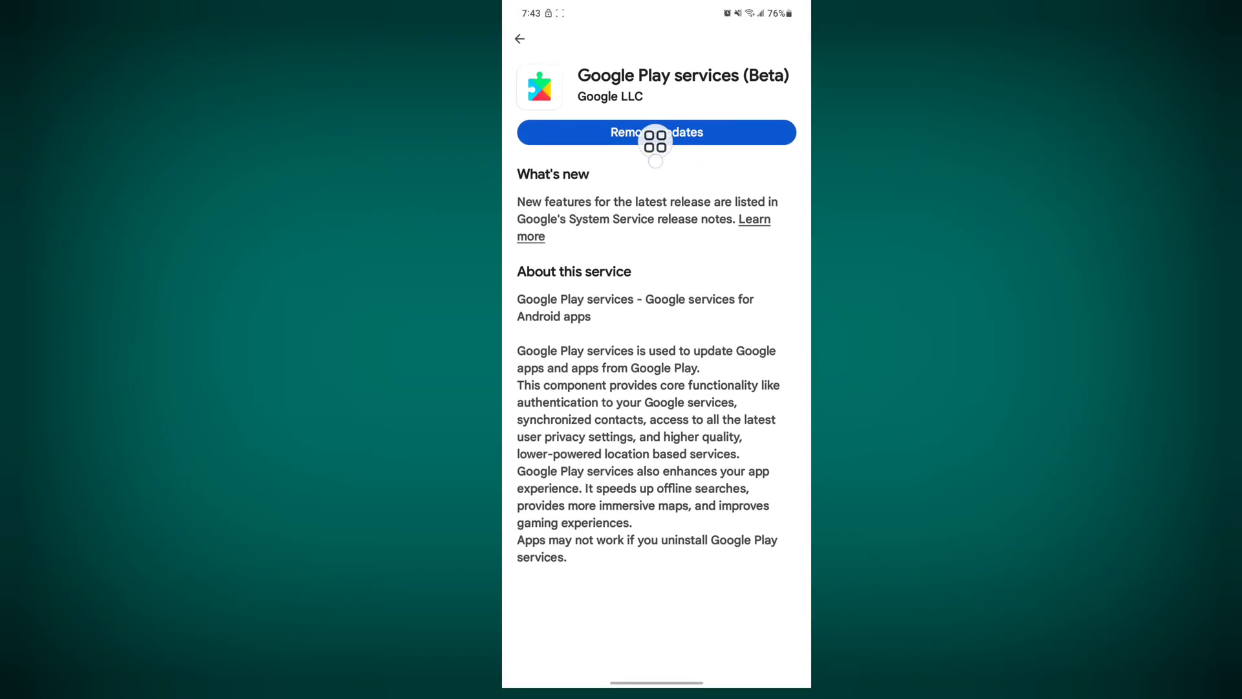